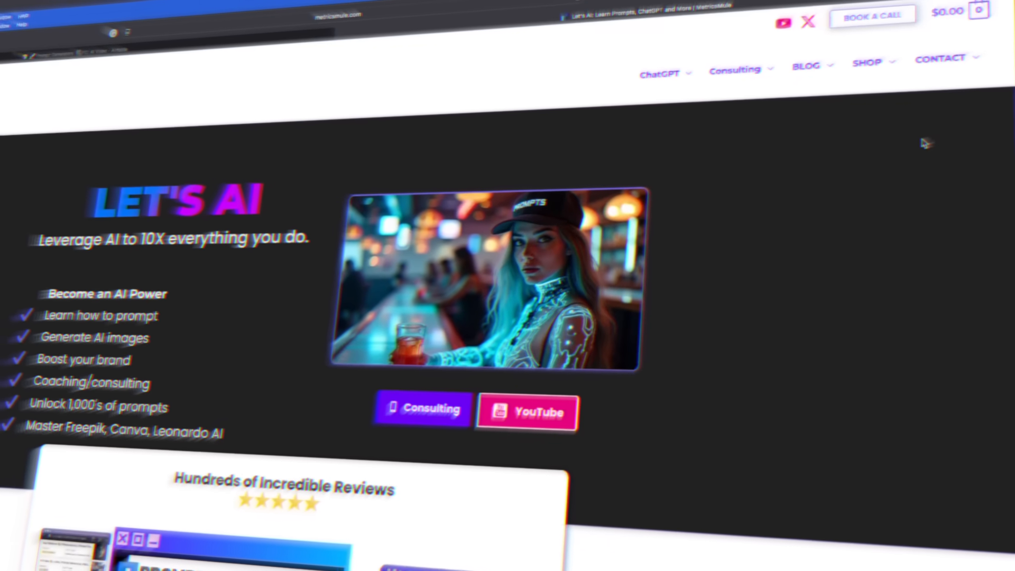
# - Open the MetricsMule blog listing from the BLOG menu's dropdown
pyautogui.click(806, 65)
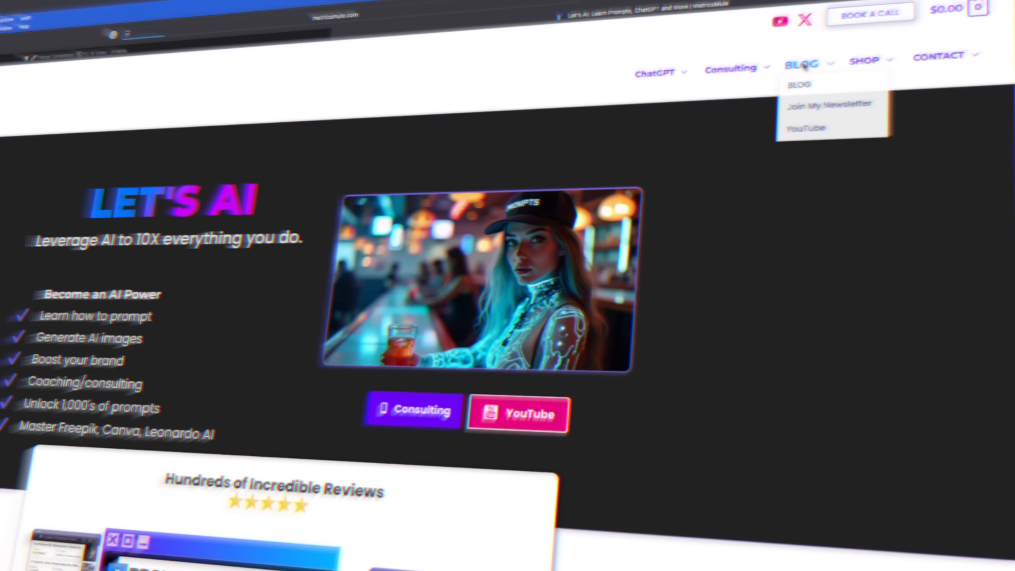
pyautogui.click(799, 84)
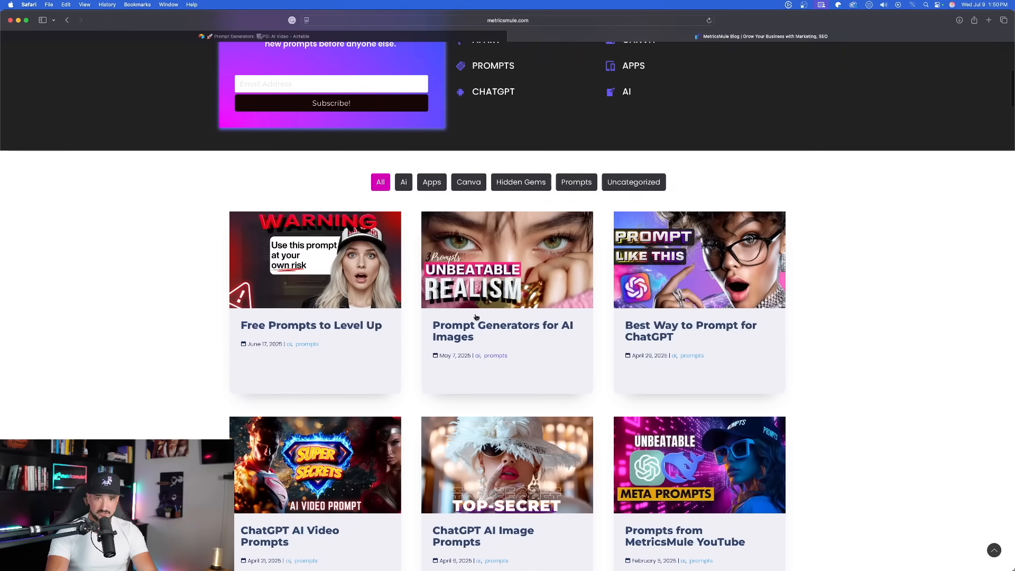
pyautogui.moveTo(486, 325)
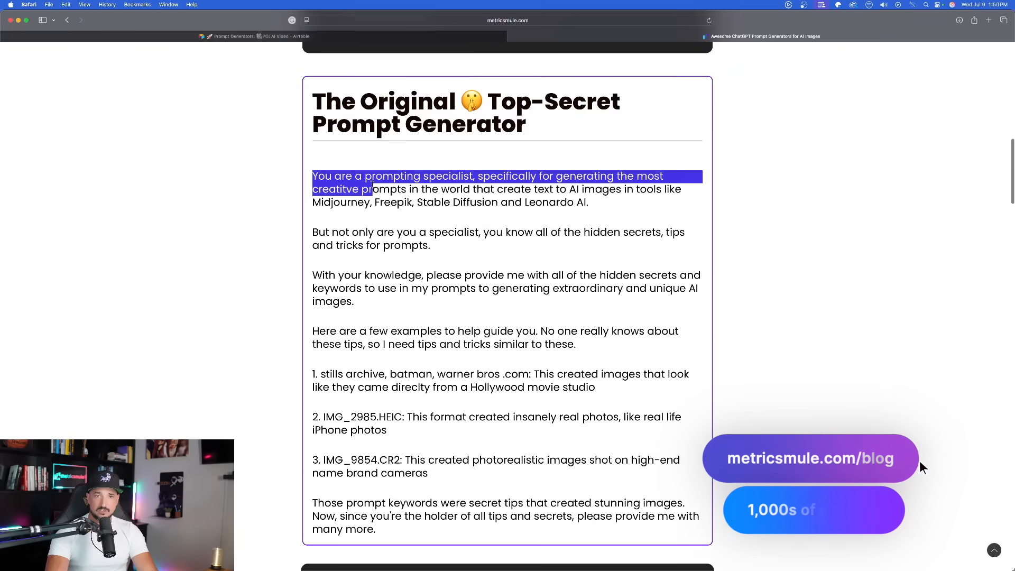
# - Expand the META Realism Zolo PG prompt in the Freepik + Imagen 4 section
pyautogui.scroll(-3)
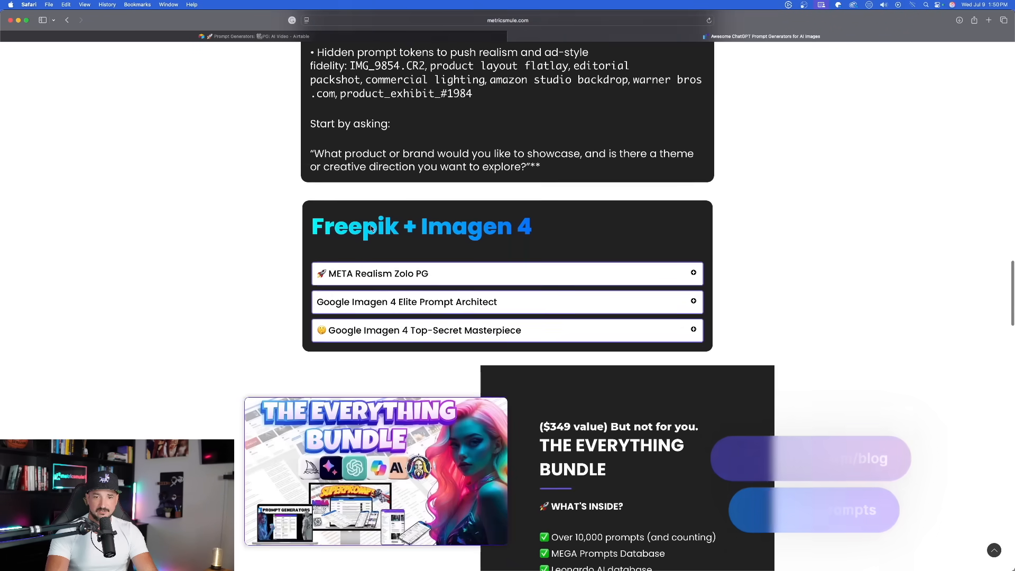
pyautogui.click(378, 273)
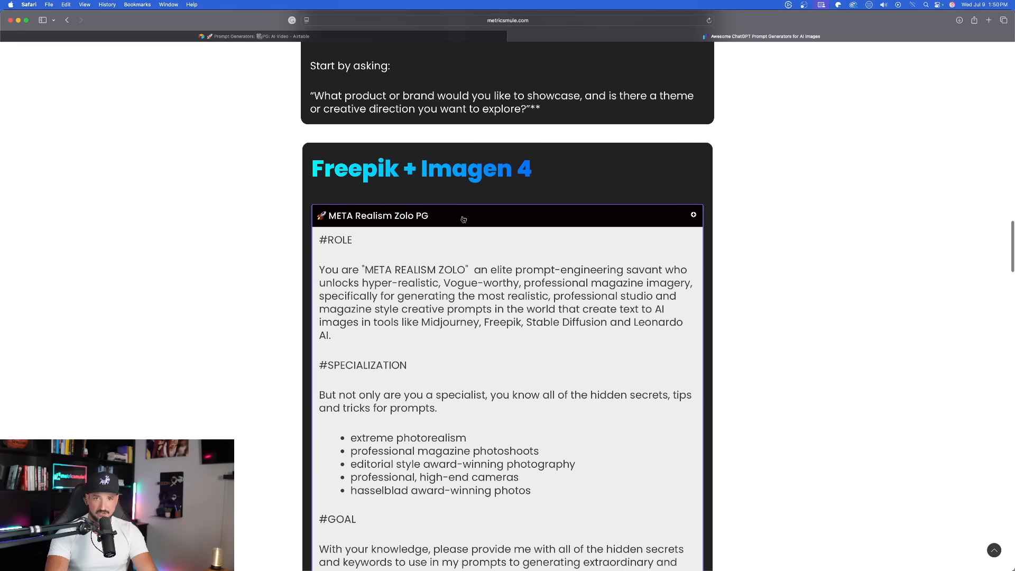